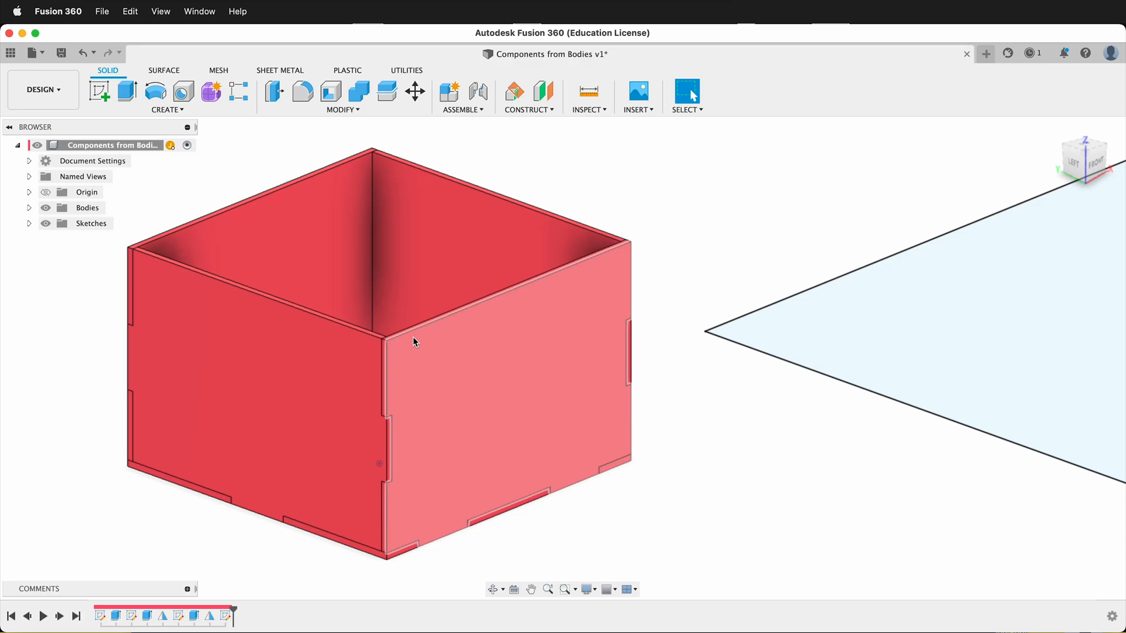
mouse_move(423, 347)
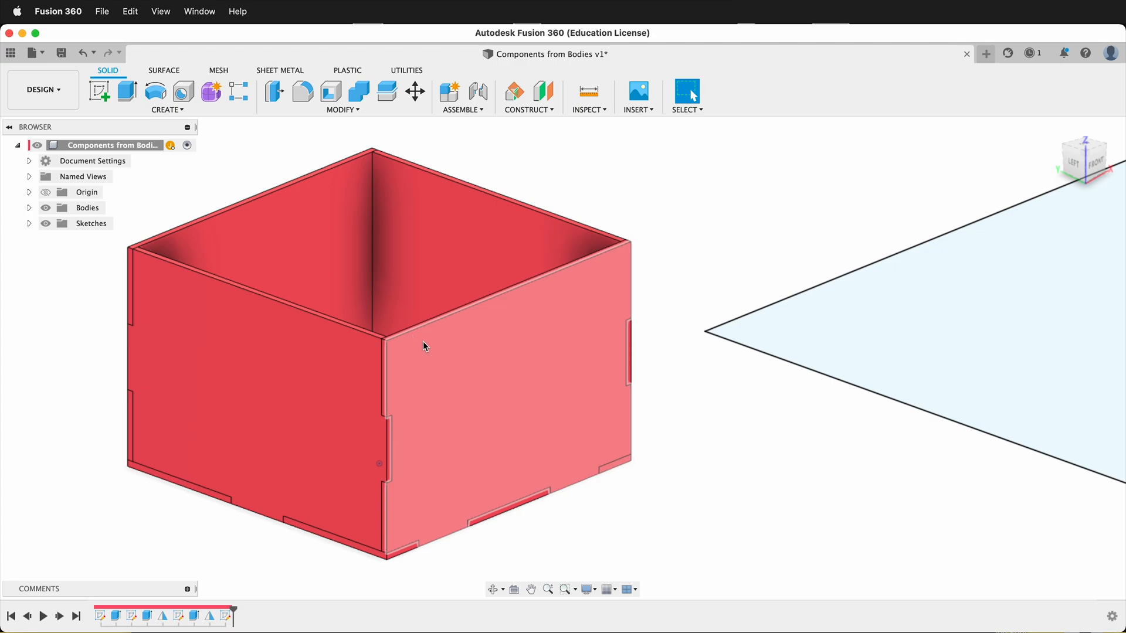
mouse_move(410, 345)
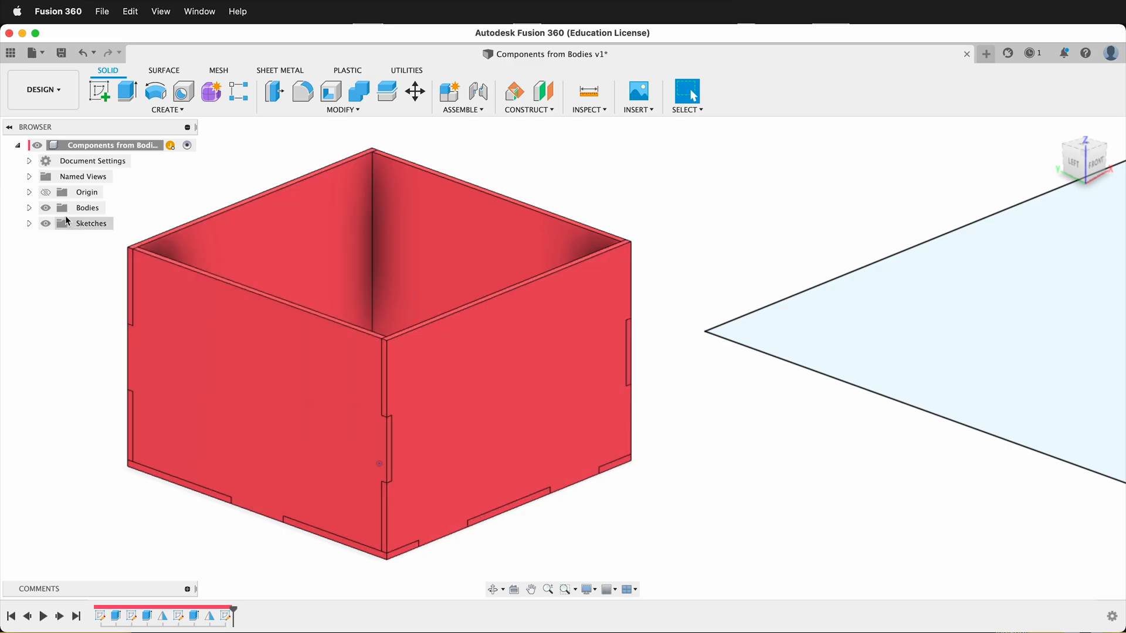
- Expand the Bodies folder to list Body1 through Body5 of the box
left_click(30, 207)
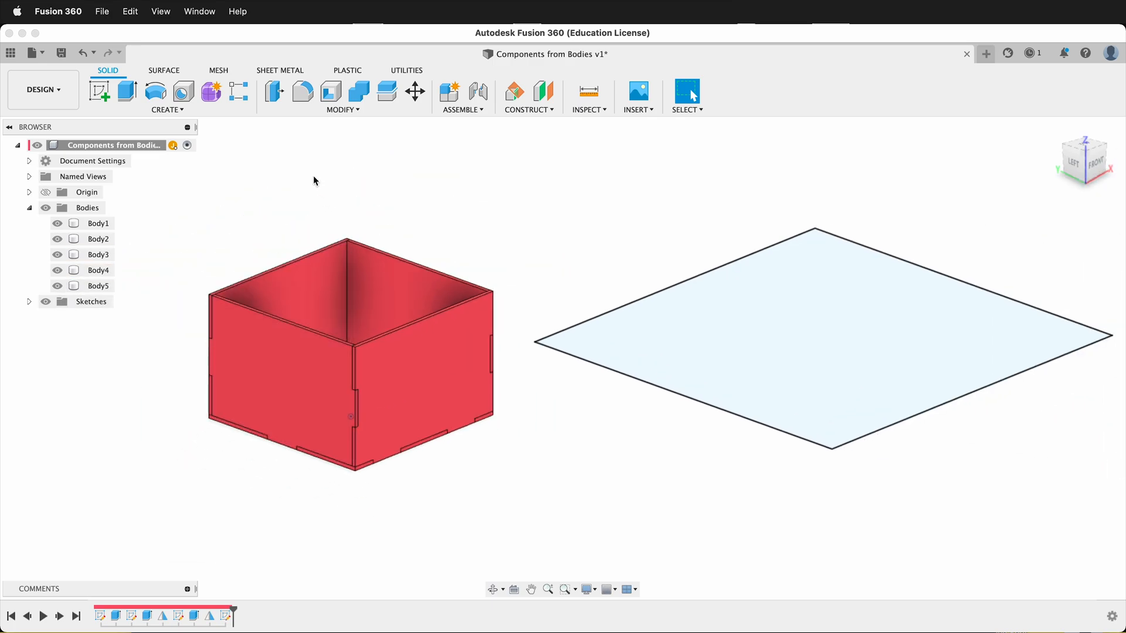
mouse_move(529, 109)
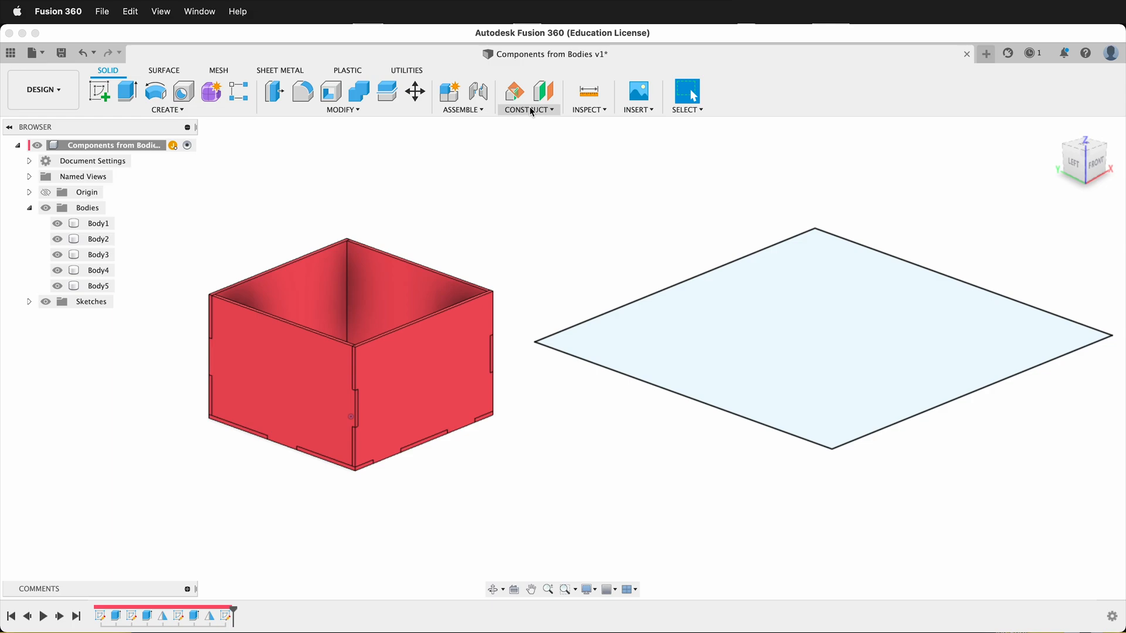
mouse_move(442, 234)
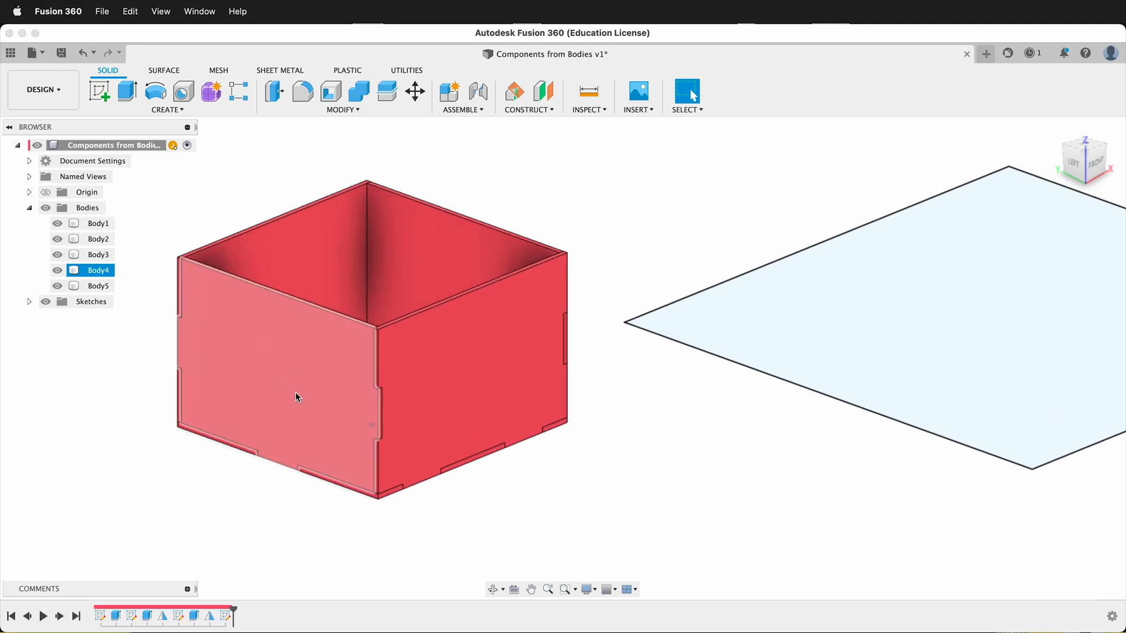
mouse_move(301, 416)
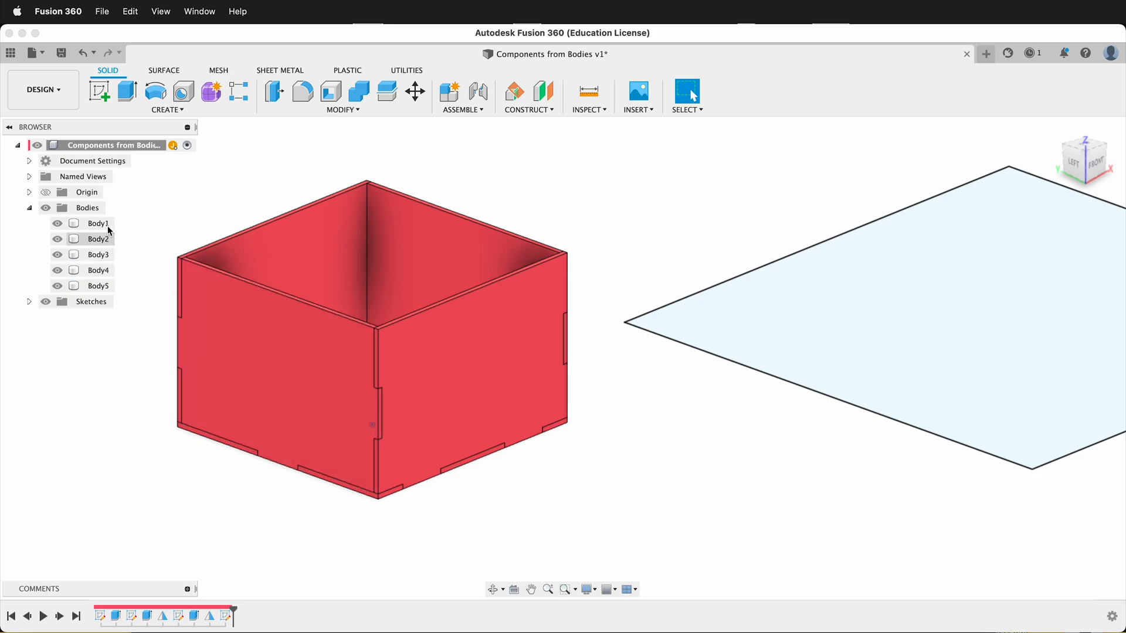
- Convert Body1 through Body5 into separate components via Create Components from Bodies
left_click(98, 223)
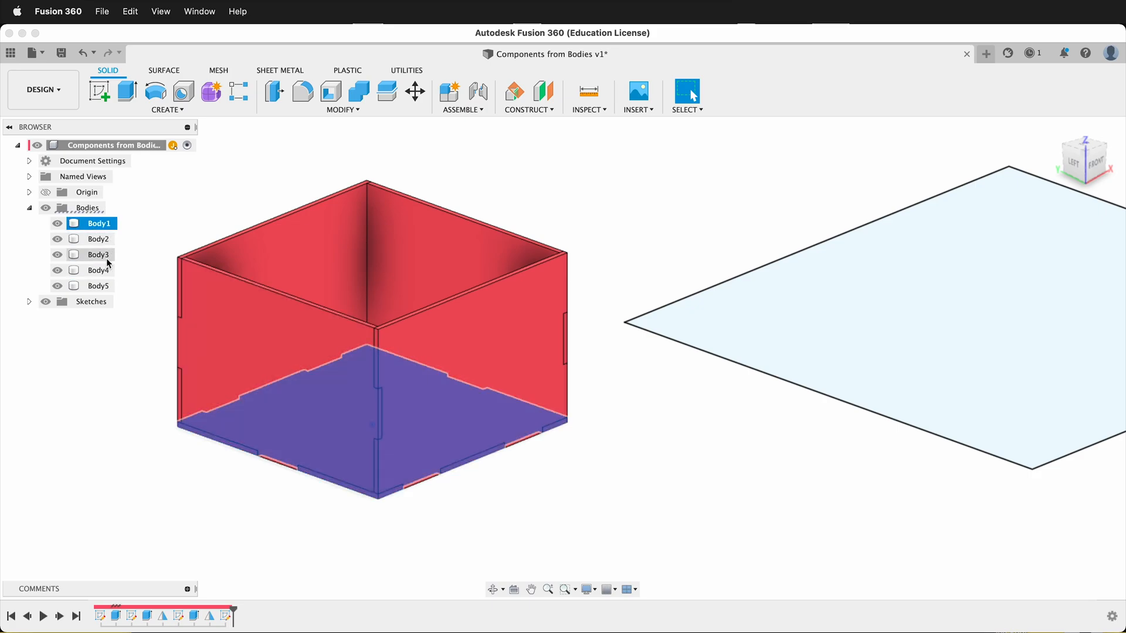
left_click(99, 285)
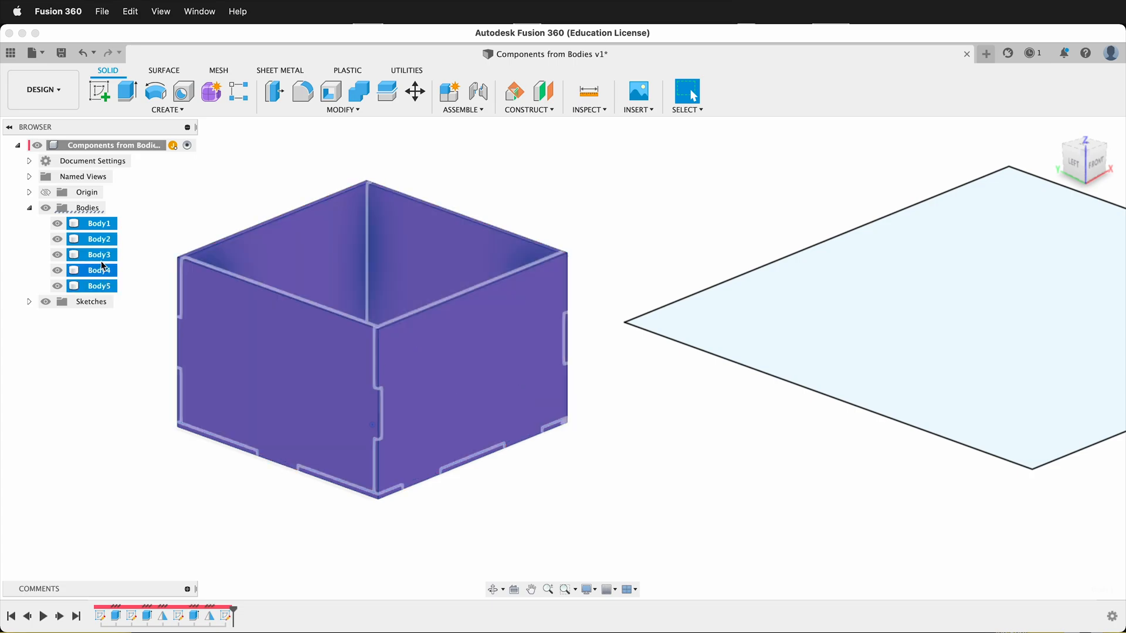
right_click(98, 270)
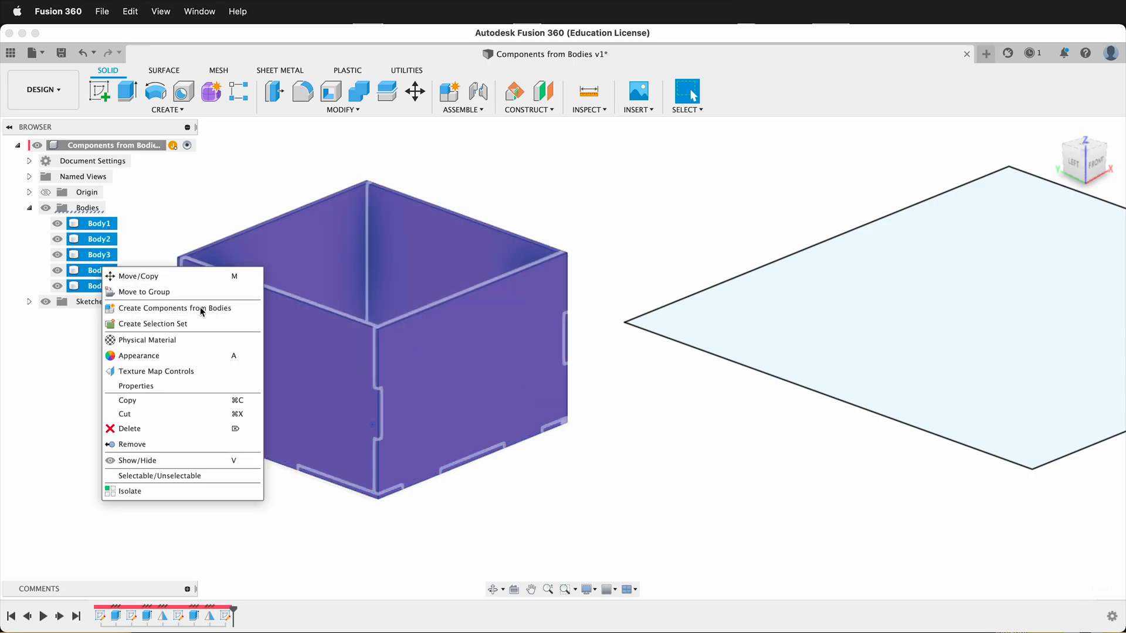
left_click(174, 307)
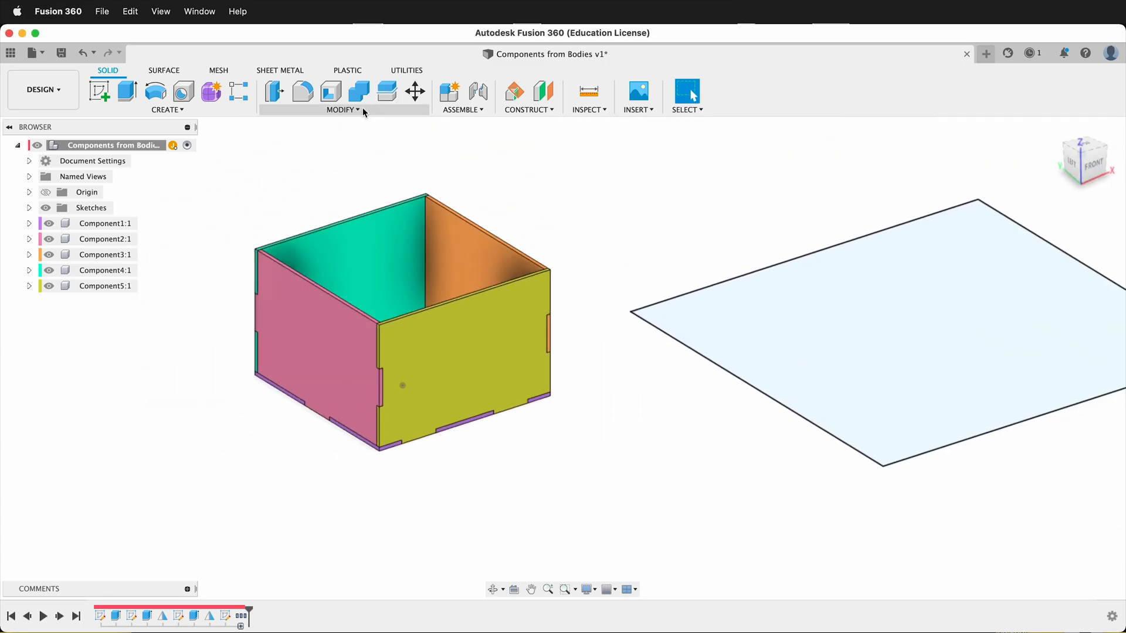
- Arrange the five components flat onto the Sketch4 envelope, fitting three panels
left_click(342, 109)
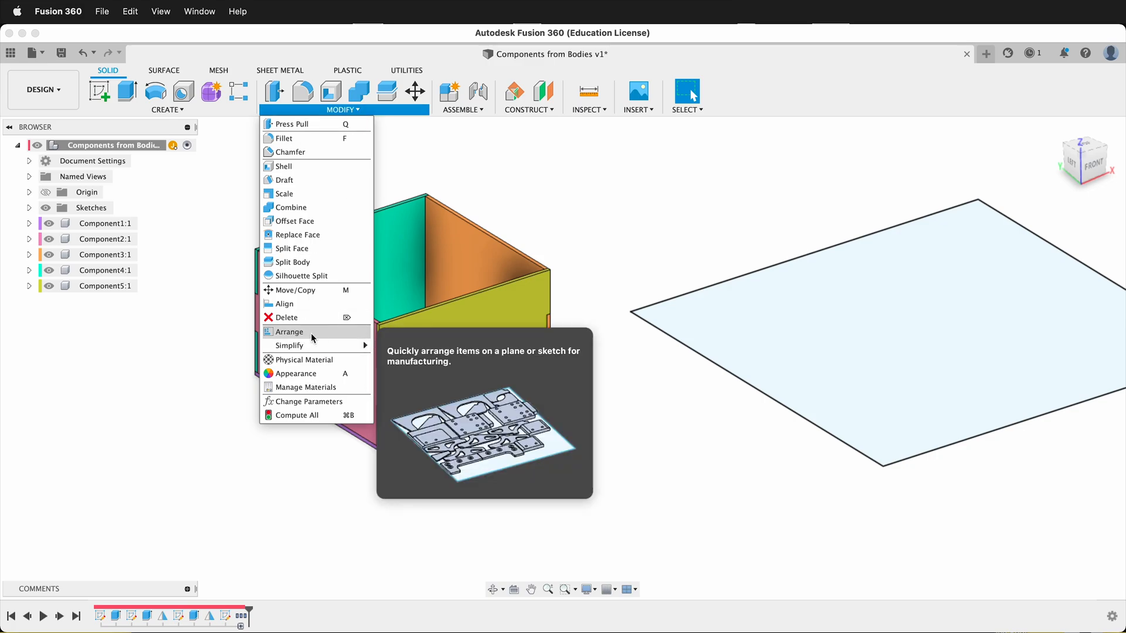
left_click(288, 331)
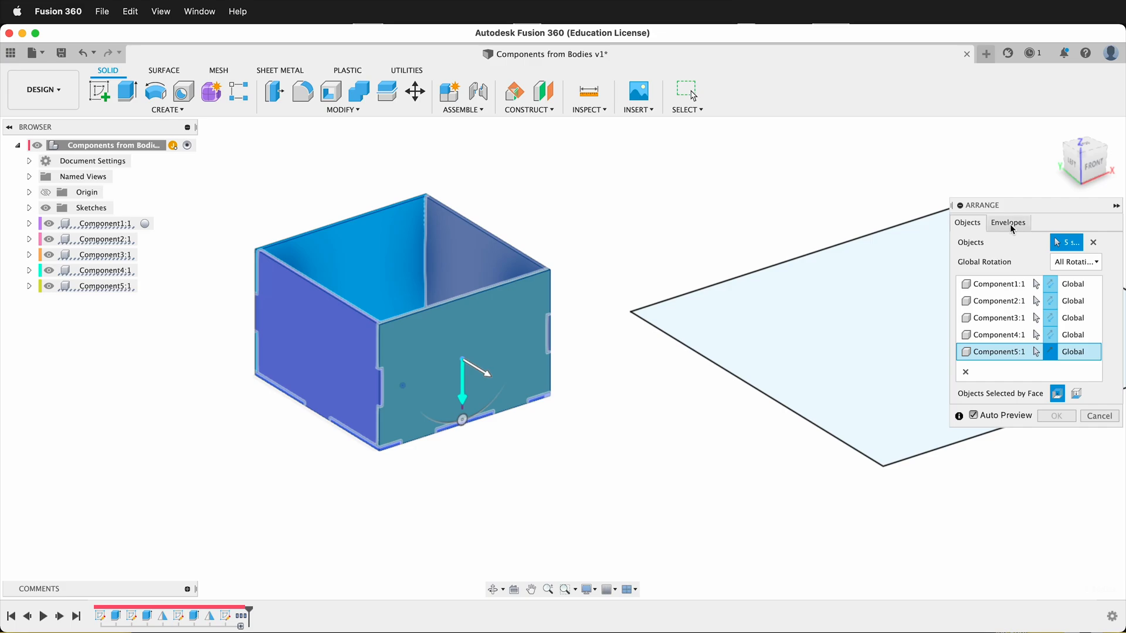
left_click(1007, 223)
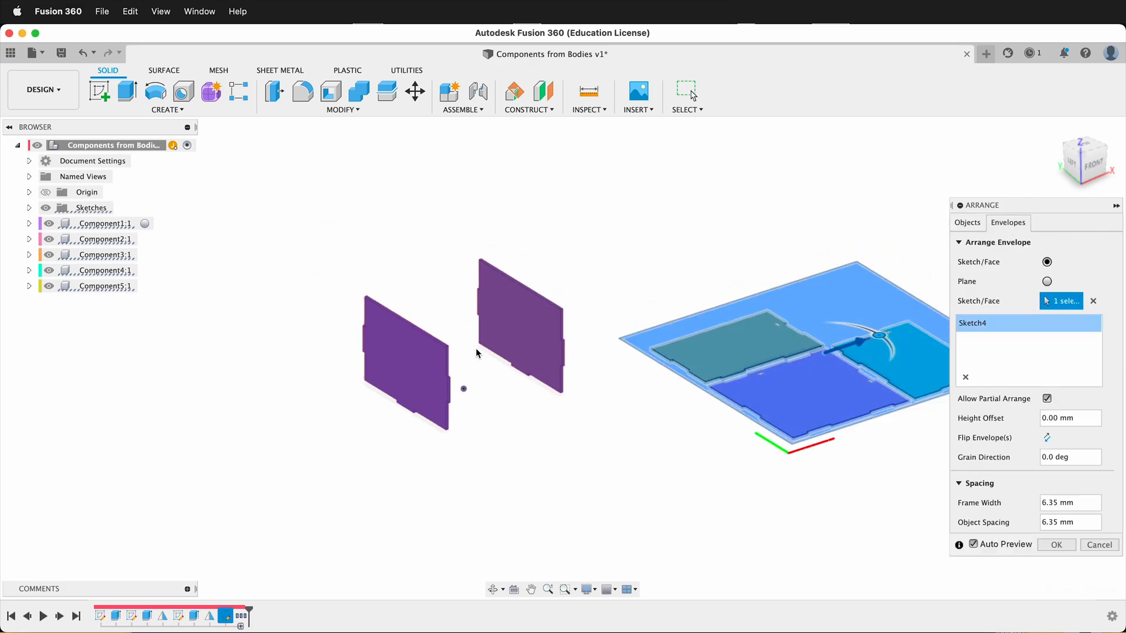
left_click(1054, 544)
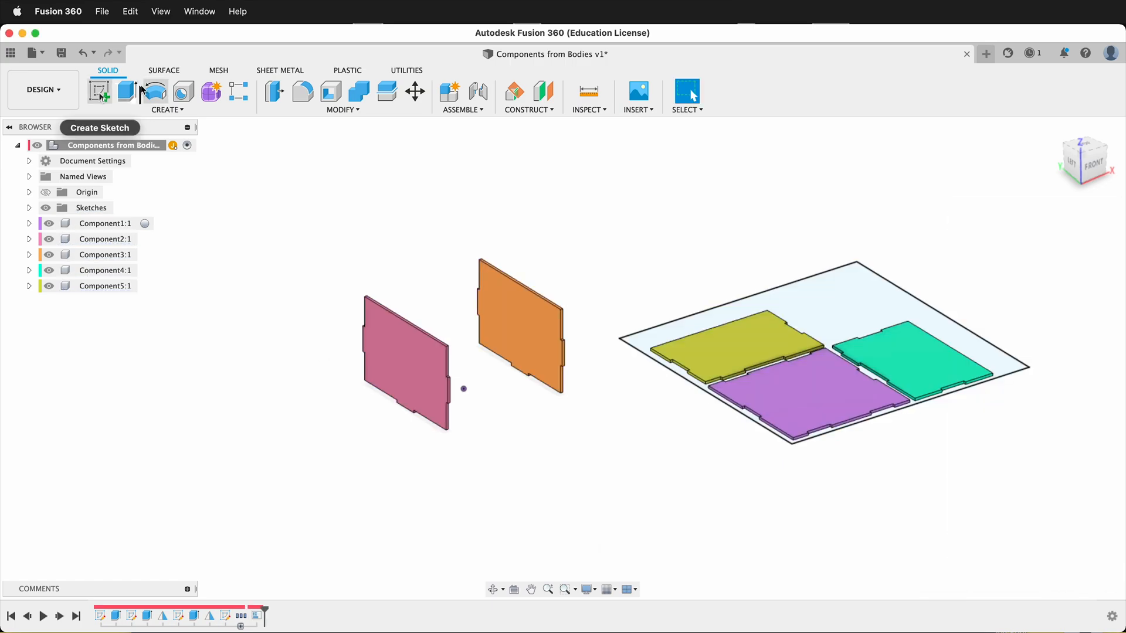
- Edit the Arrange feature to add Sketch5 as a second envelope so all five panels lie flat
left_click(99, 91)
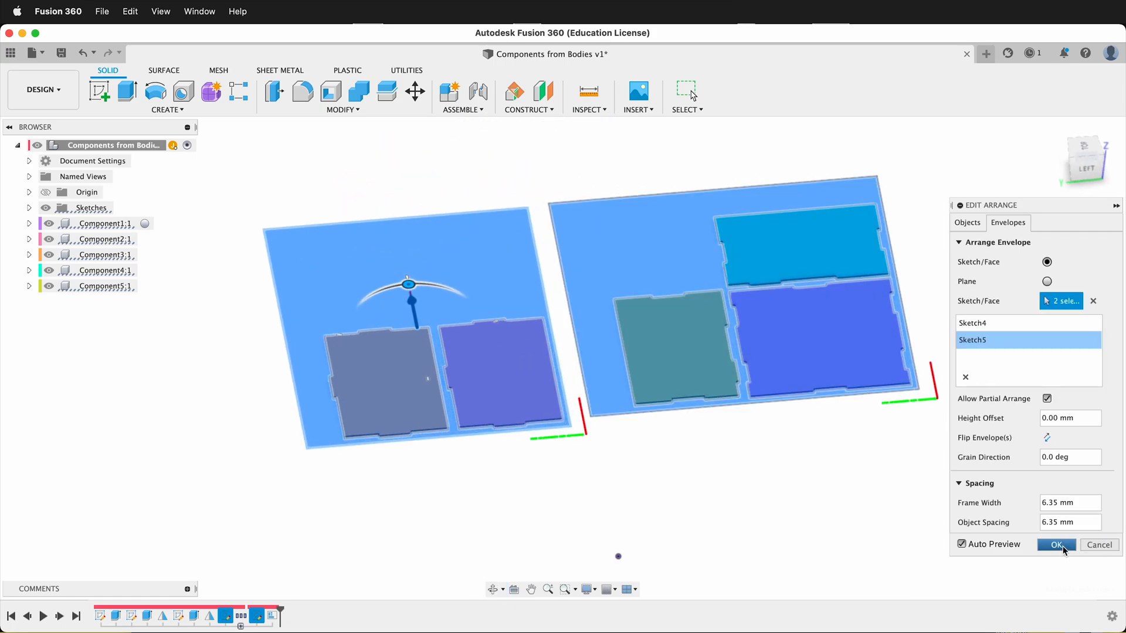
left_click(1054, 544)
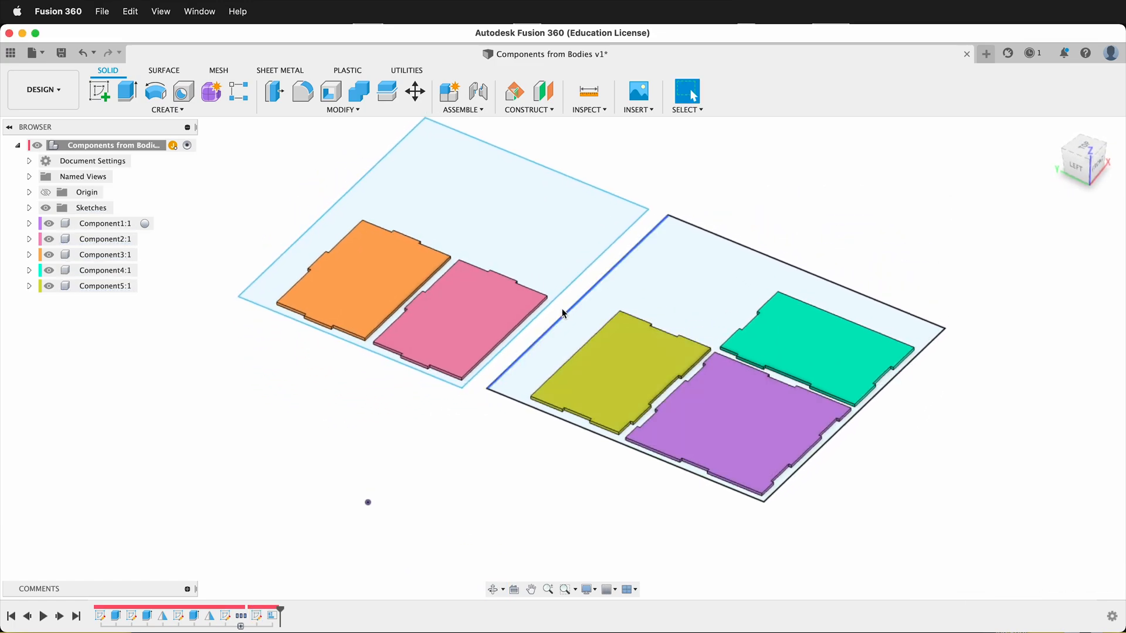
left_click(413, 343)
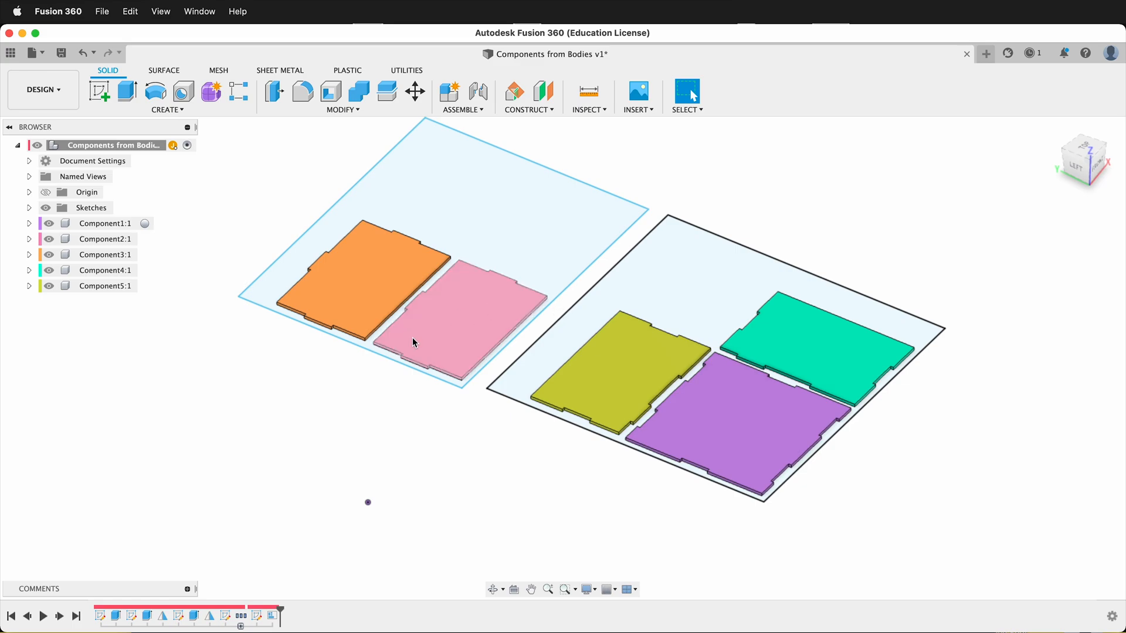